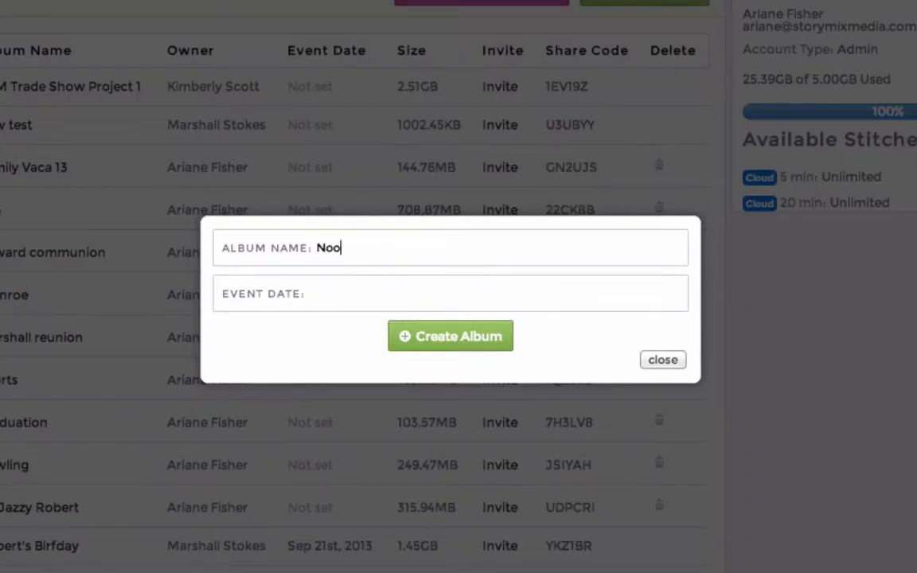
Step: Create the Noogie Night album and start a new tag, typing 'Vol'
left_click(448, 334)
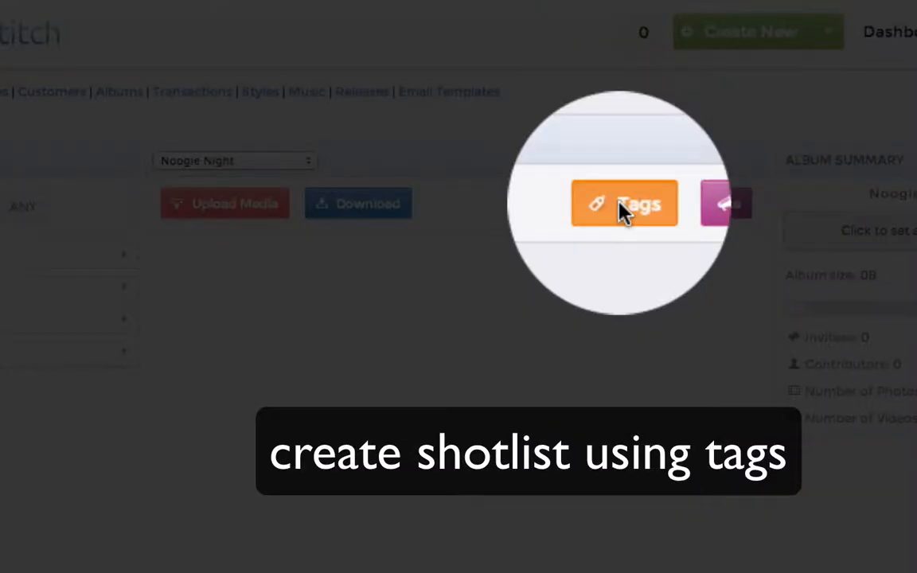
left_click(624, 204)
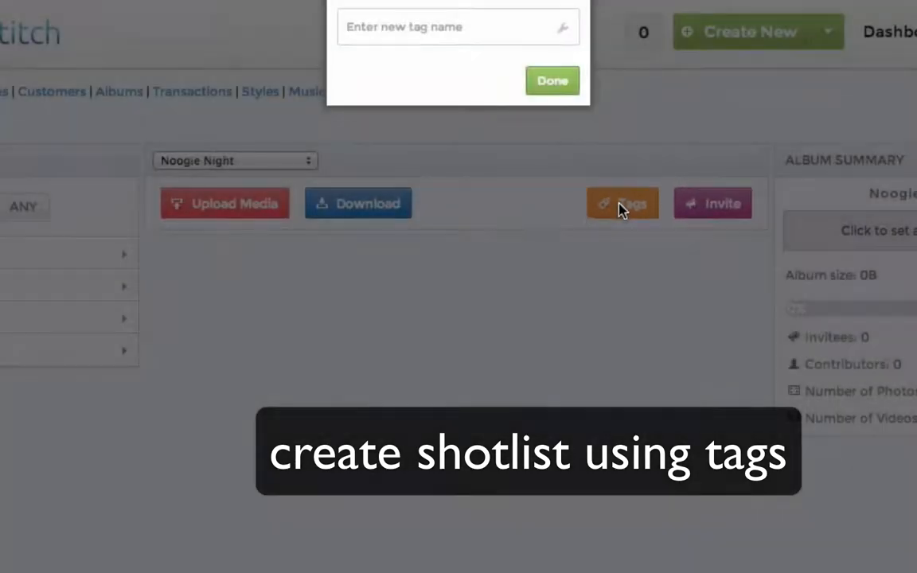
type("Vol")
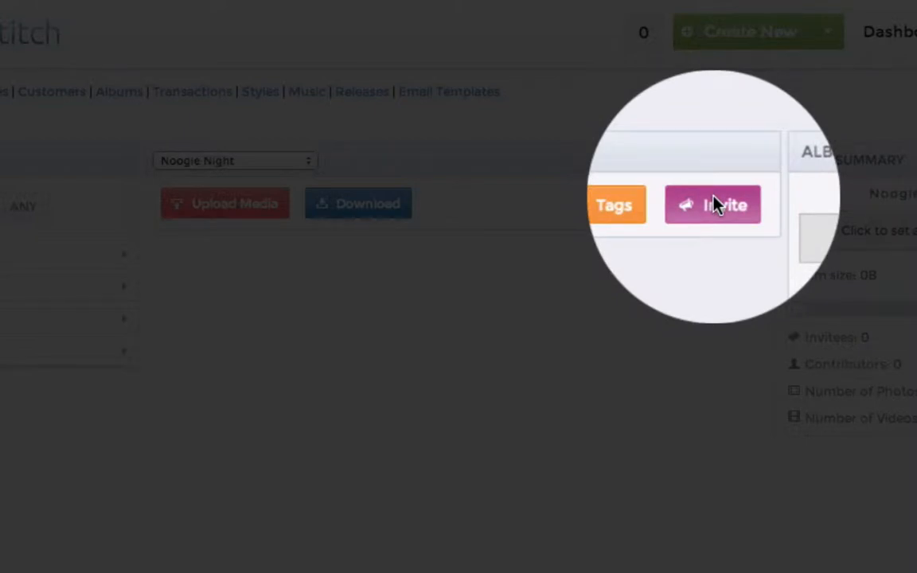
Step: Invite contributors to the album
left_click(713, 204)
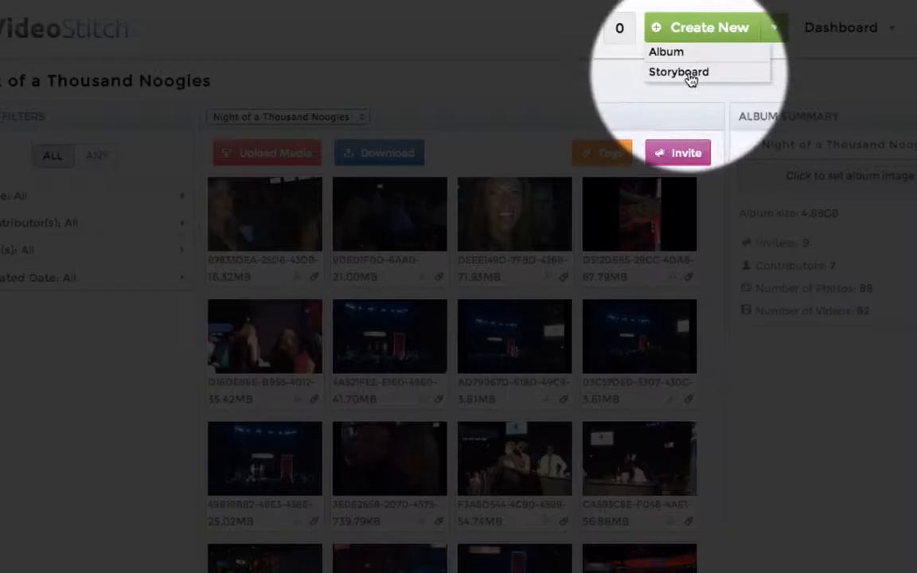
Step: Create a new storyboard named Noogies from the Create New menu
left_click(678, 72)
type("Noogies")
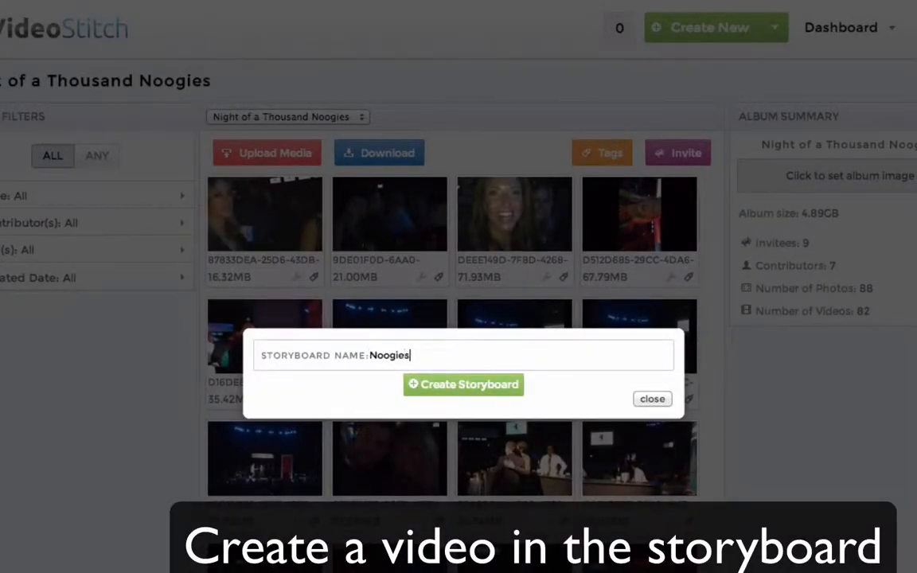
mouse_move(487, 342)
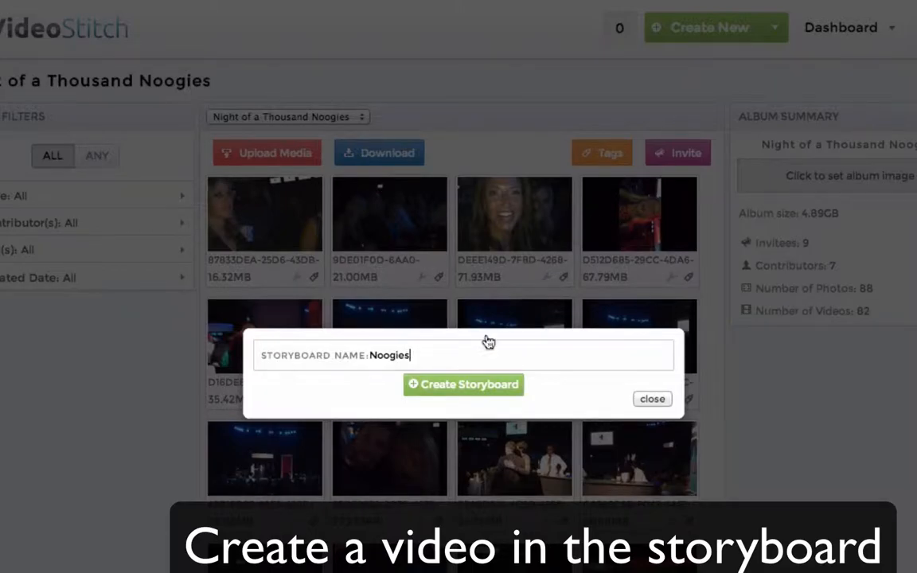
left_click(463, 384)
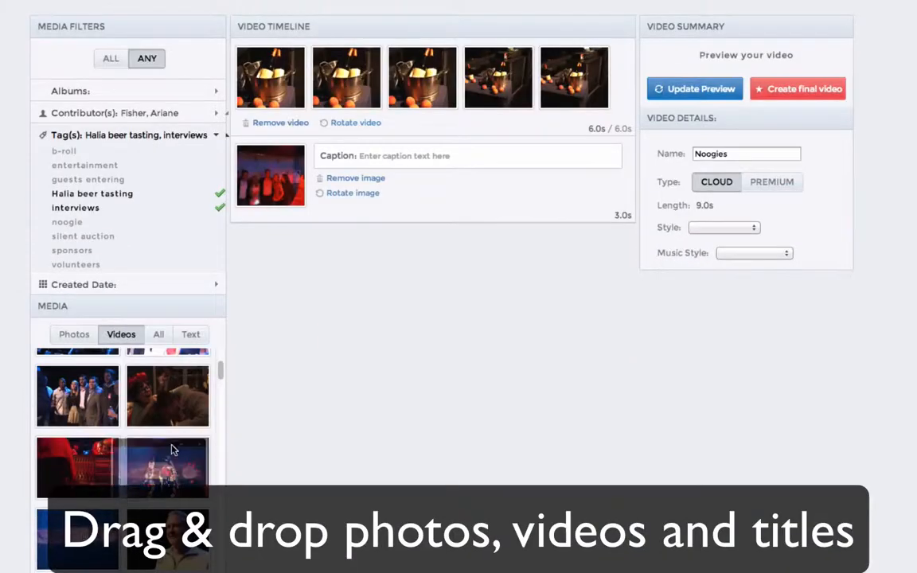
Step: Add another Noogies clip to the timeline and a title reading 'Nob Hill Nose'
left_click_drag(168, 468, 429, 263)
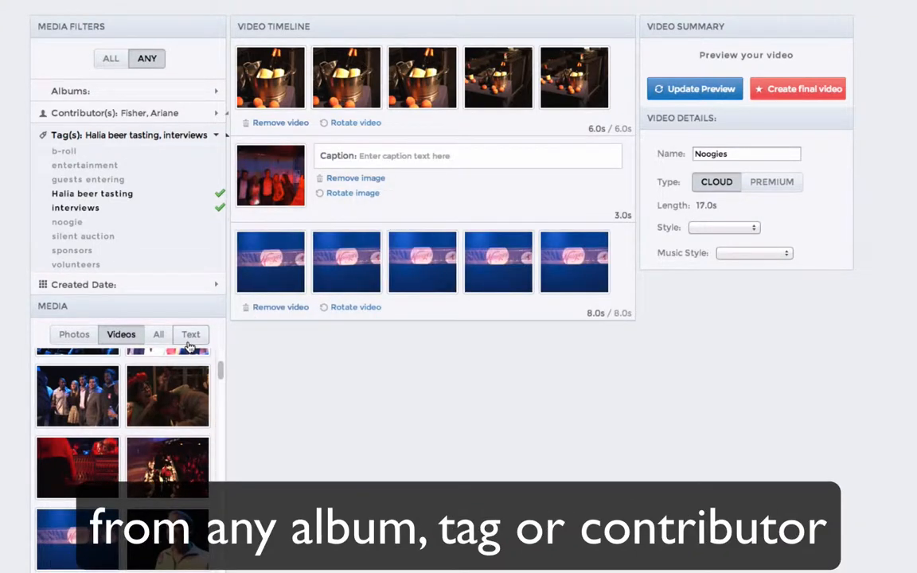
left_click(191, 334)
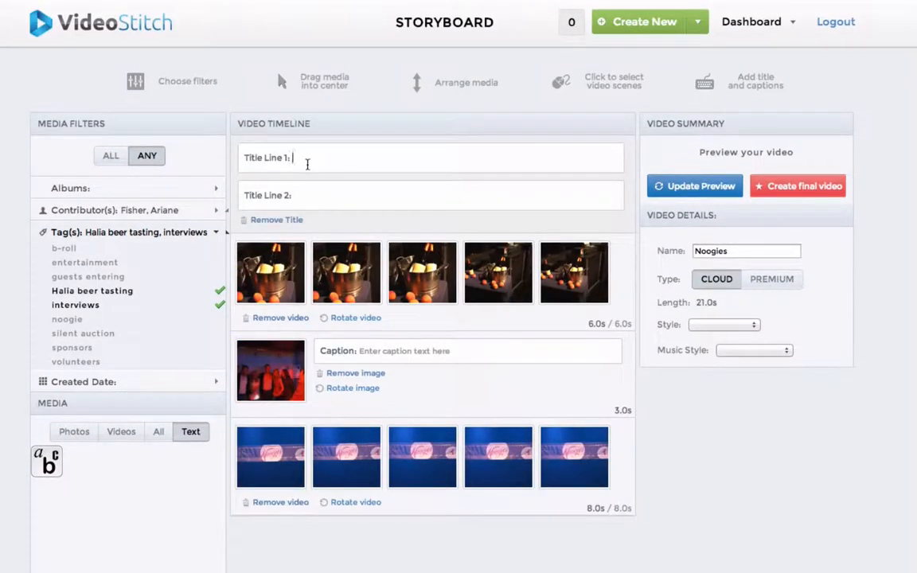
type("Nob Hill Noo")
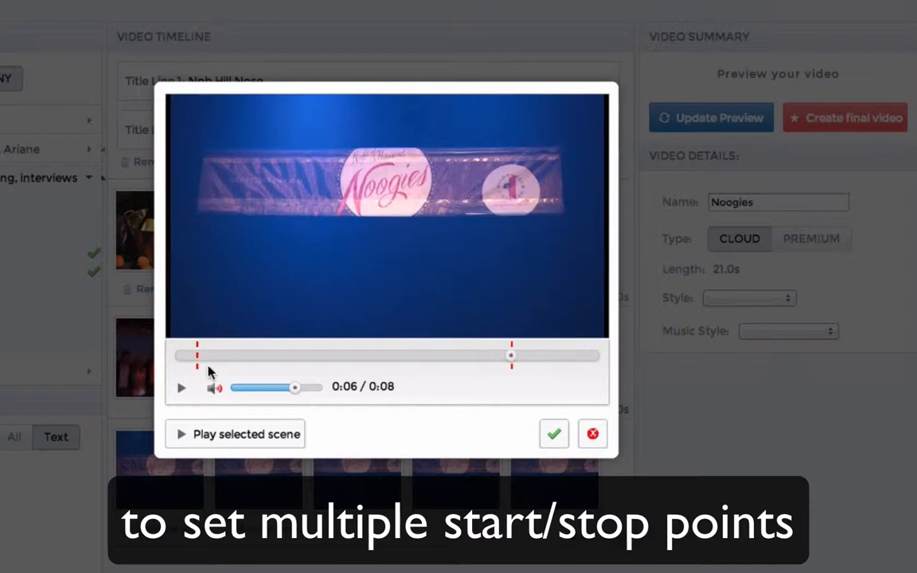
Step: Caption the clip 'See you next year!' and confirm it
left_click(215, 339)
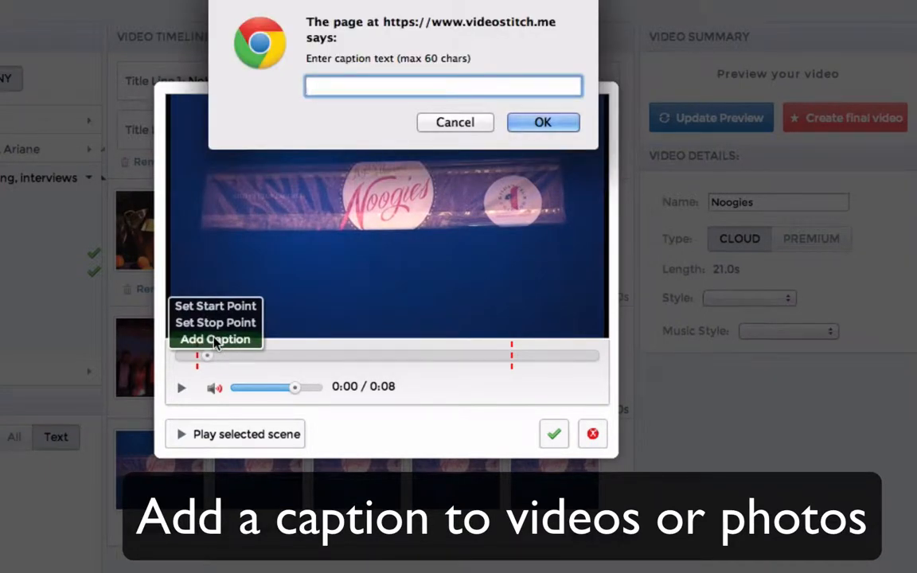
type("See you next year!")
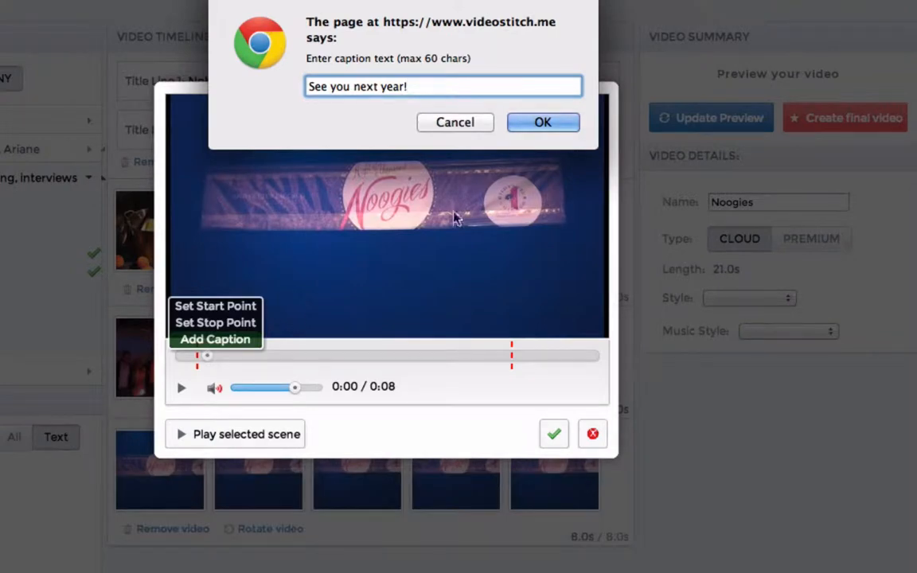
left_click(543, 120)
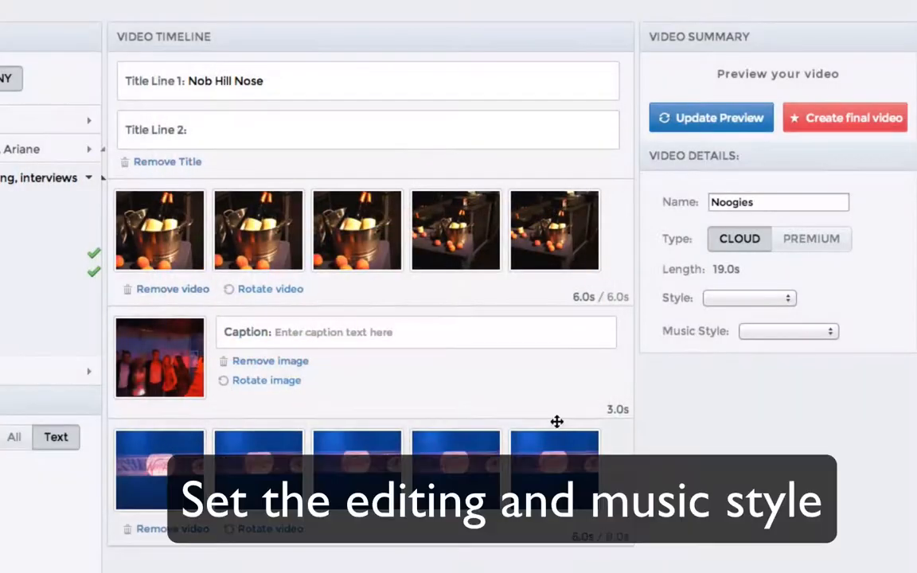
Step: Set the editing style to Sparkling and the music style to Music Video
left_click(748, 297)
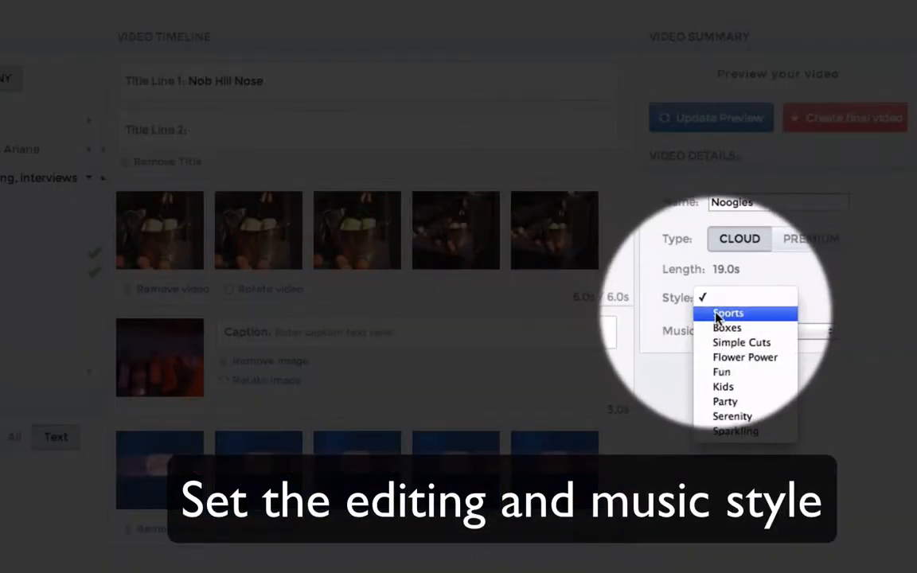
mouse_move(736, 430)
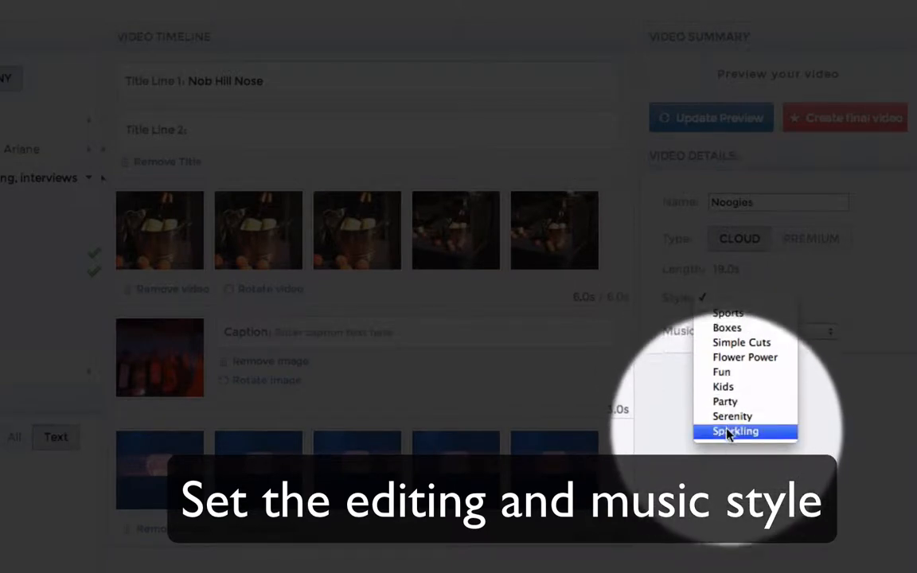
left_click(736, 430)
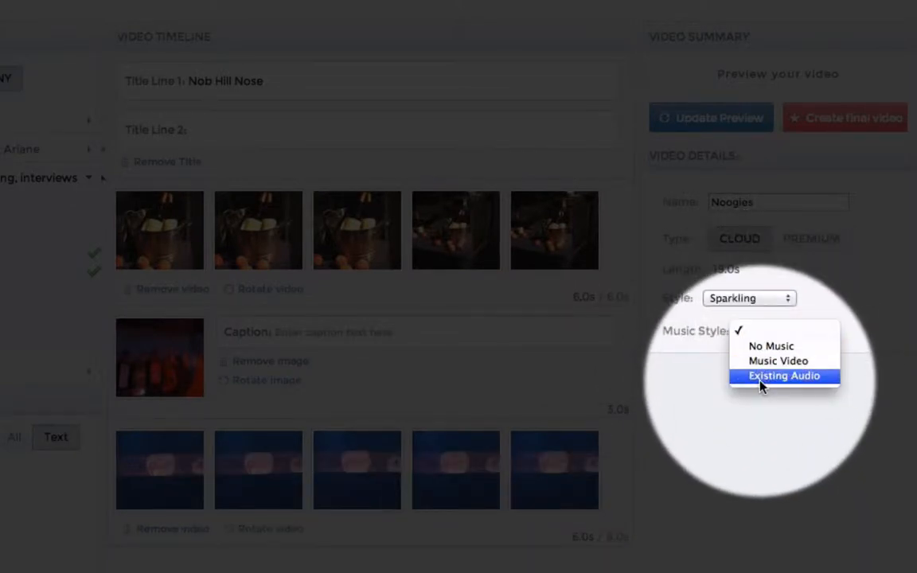
left_click(777, 360)
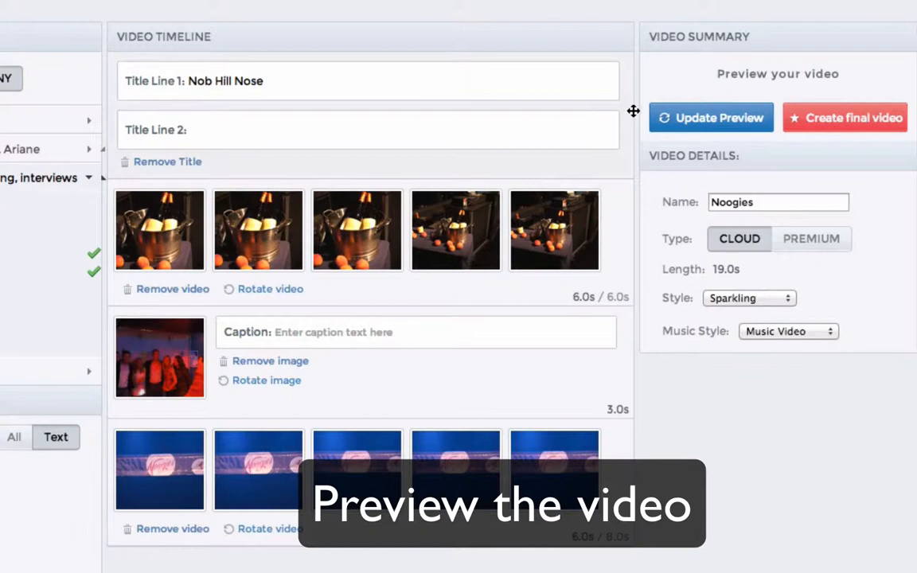
Step: Update the preview and play the Nob Hill Nose preview video
left_click(710, 118)
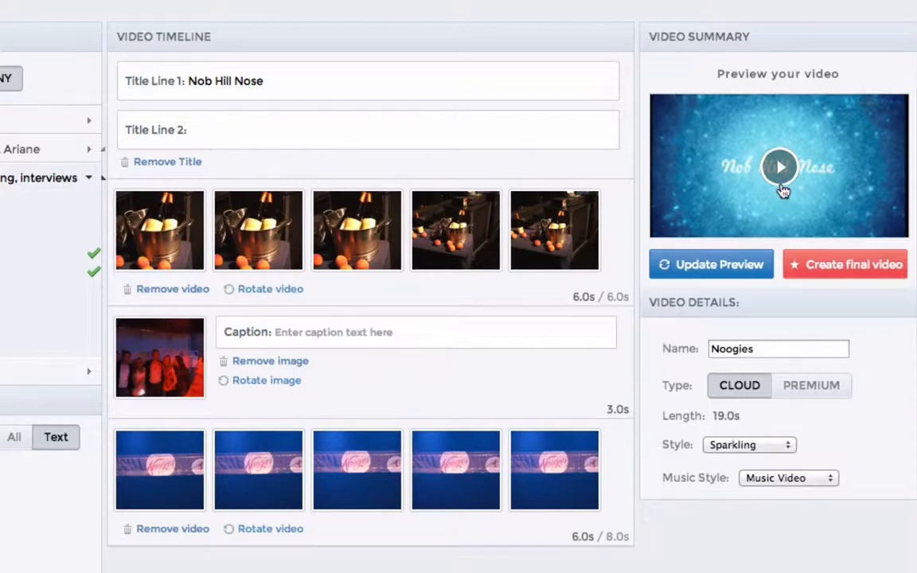
left_click(778, 168)
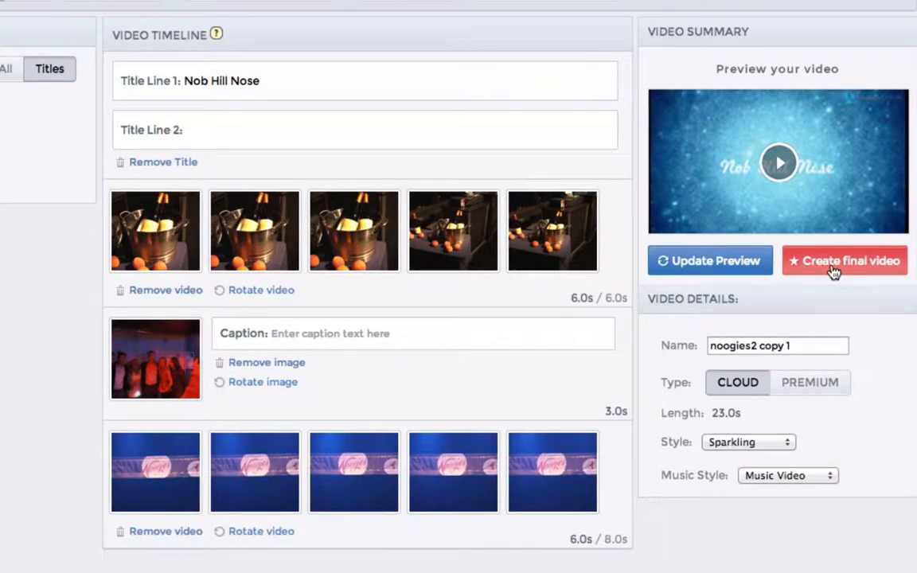
Step: Render the final video, save it to the computer, and start a new album
left_click(844, 261)
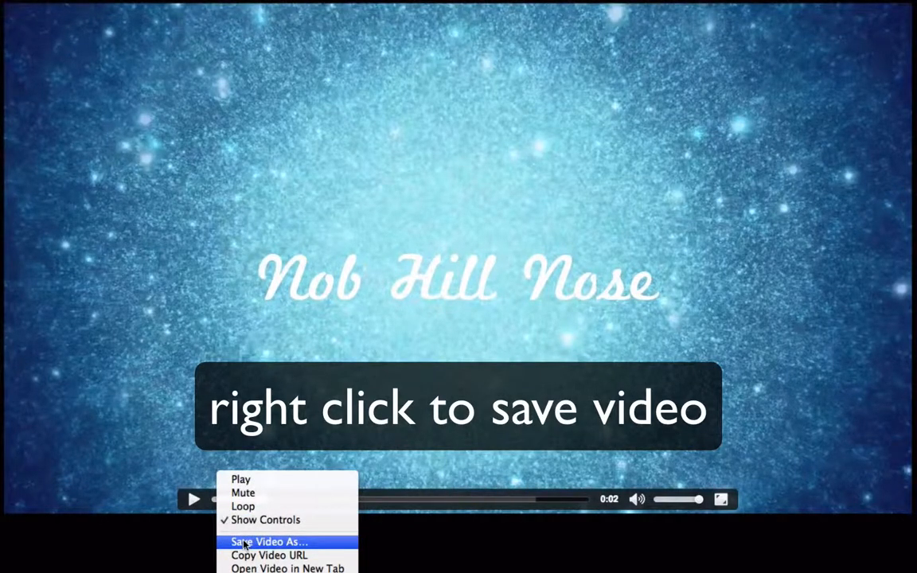
left_click(268, 541)
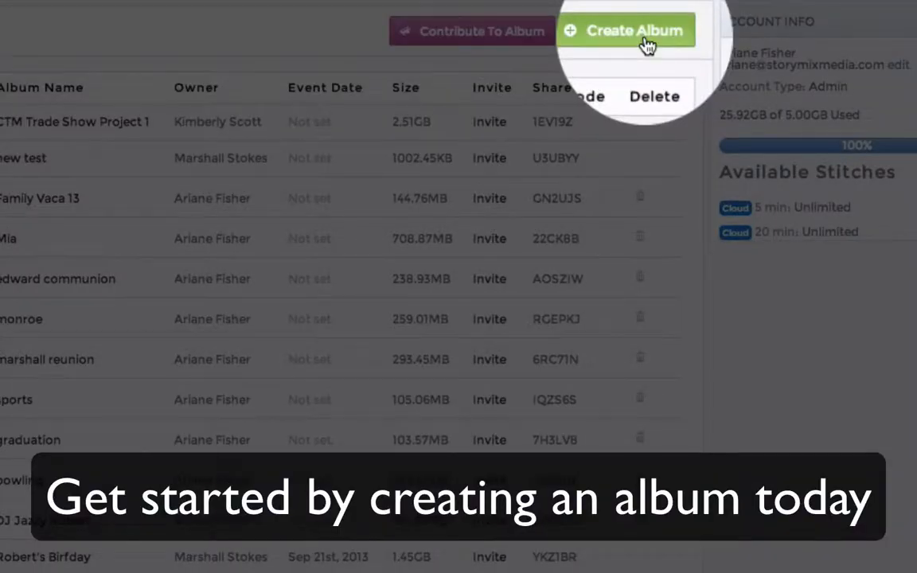
left_click(627, 32)
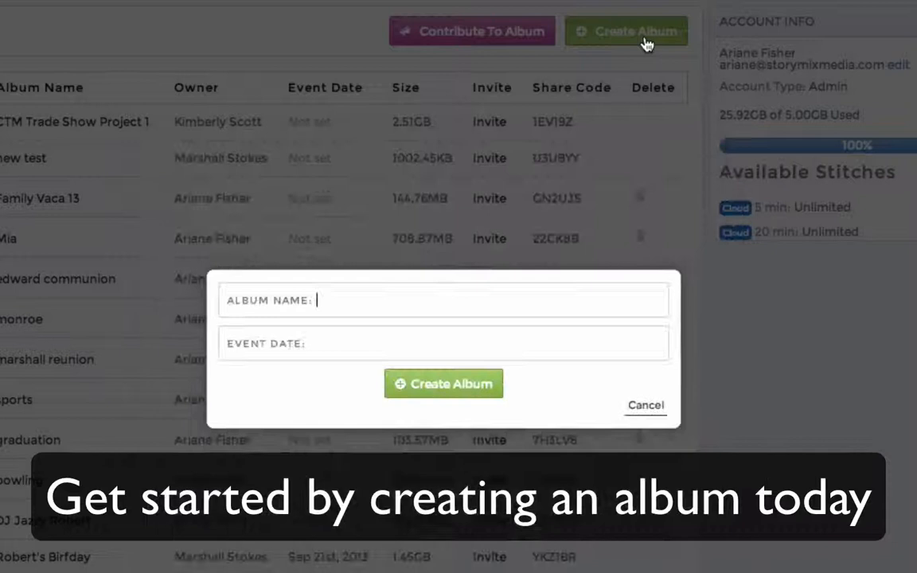